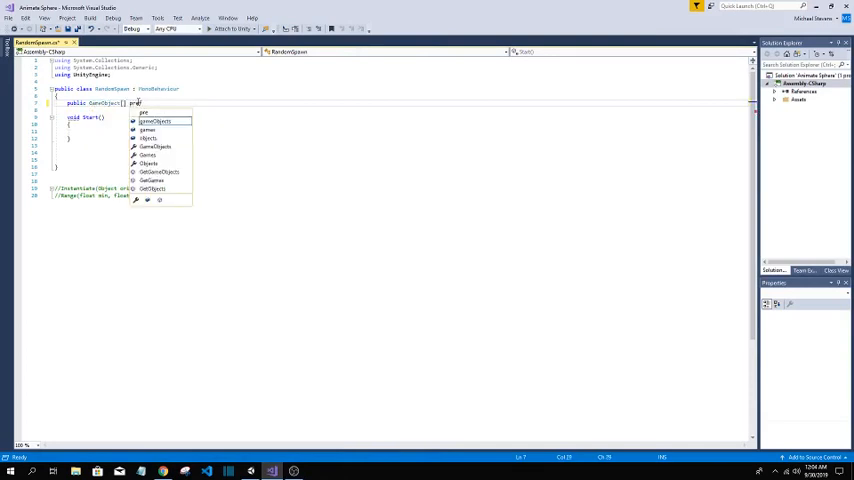
Step: Declare 'public GameObject[] prefabs;' and 'public Transform[] spawnPoints;' above Start()
{"action": "type", "text": "prefabs;"}
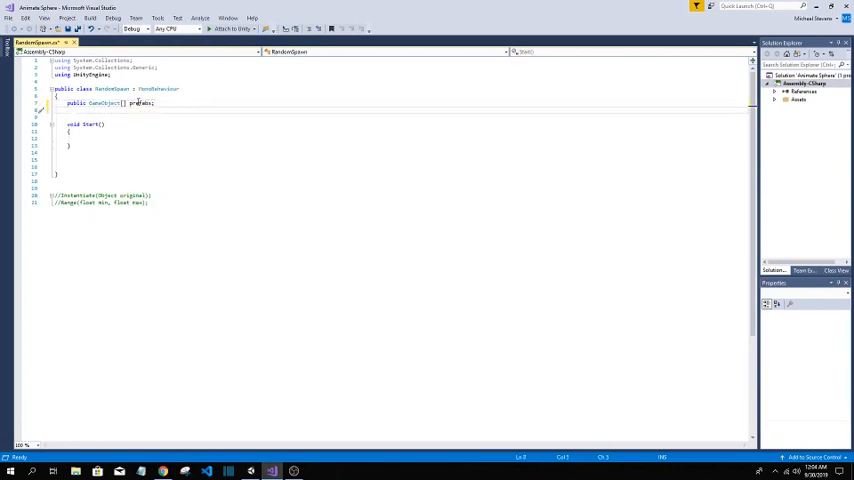
{"action": "type", "text": "public"}
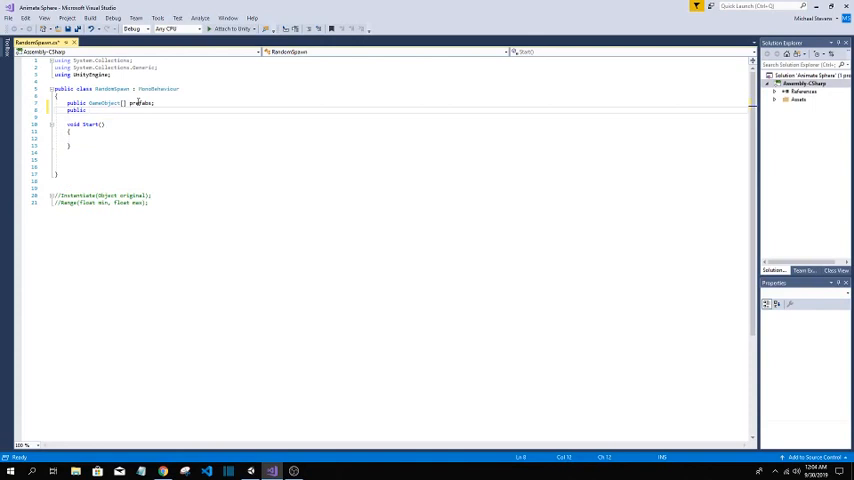
{"action": "type", "text": "Transform["}
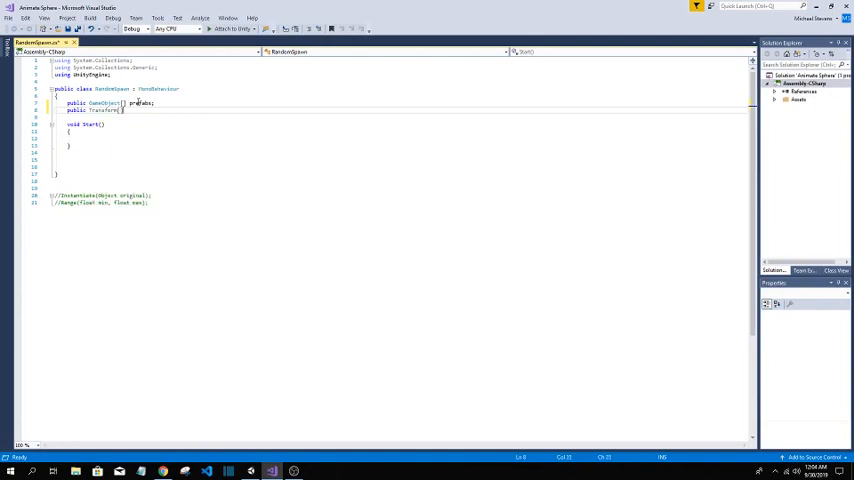
{"action": "type", "text": "spawnPoints;"}
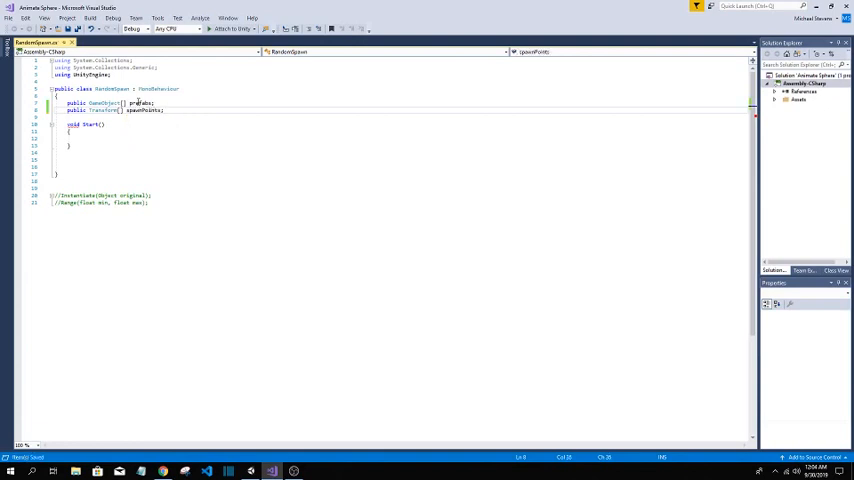
{"action": "left_click", "coordinate": [104, 160]}
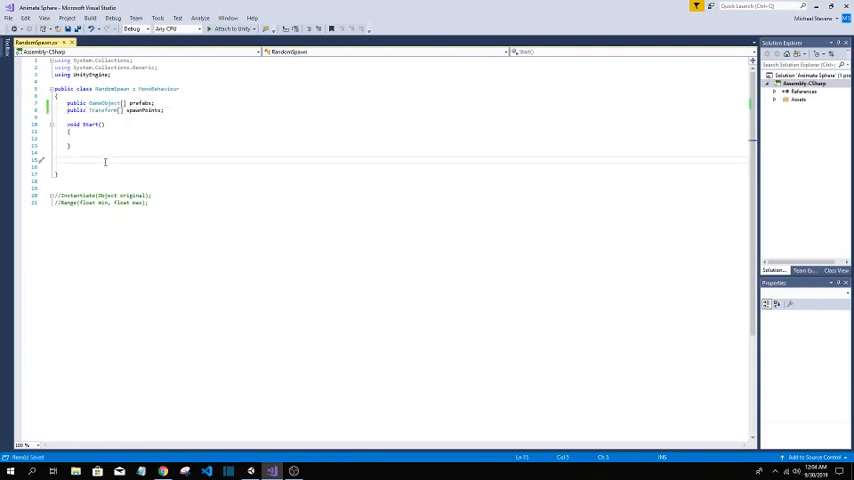
Step: Write a void spawn method that instantiates prefabs[Random.Range(0, prefabs.Length)]
{"action": "type", "text": "void"}
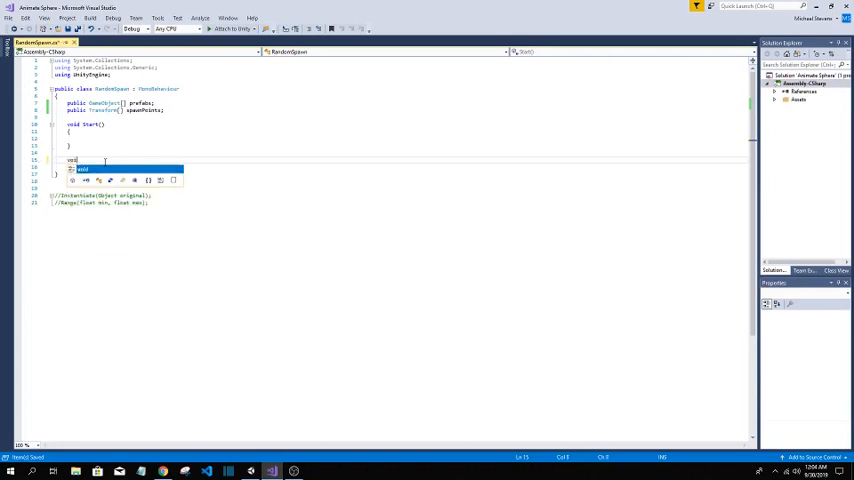
{"action": "type", "text": "SpawnMethod("}
{"action": "left_click", "coordinate": [180, 168]}
{"action": "type", "text": "{"}
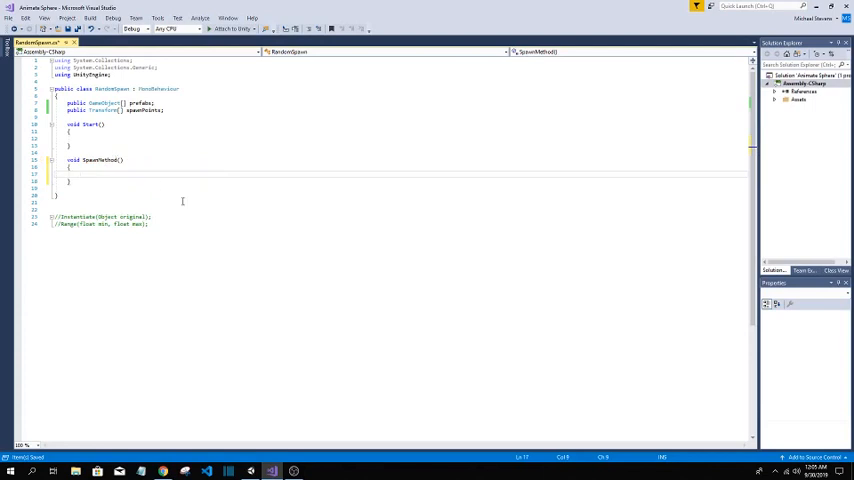
{"action": "type", "text": "Instantiate("}
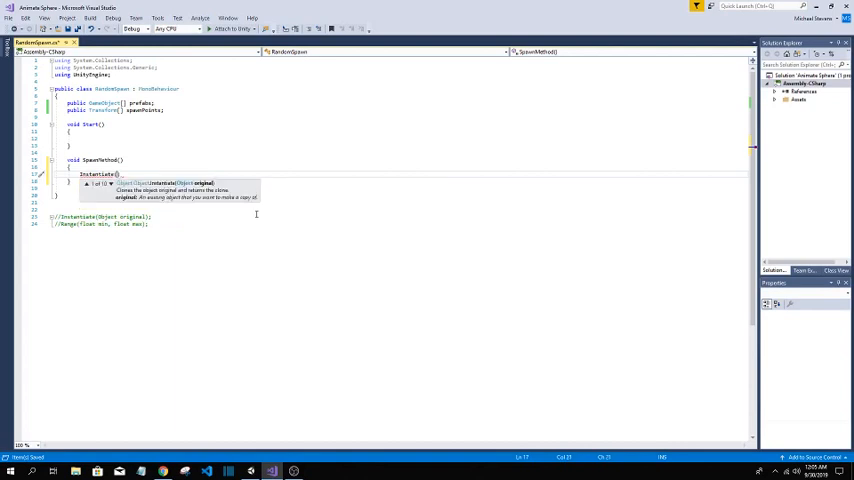
{"action": "type", "text": "prefabs["}
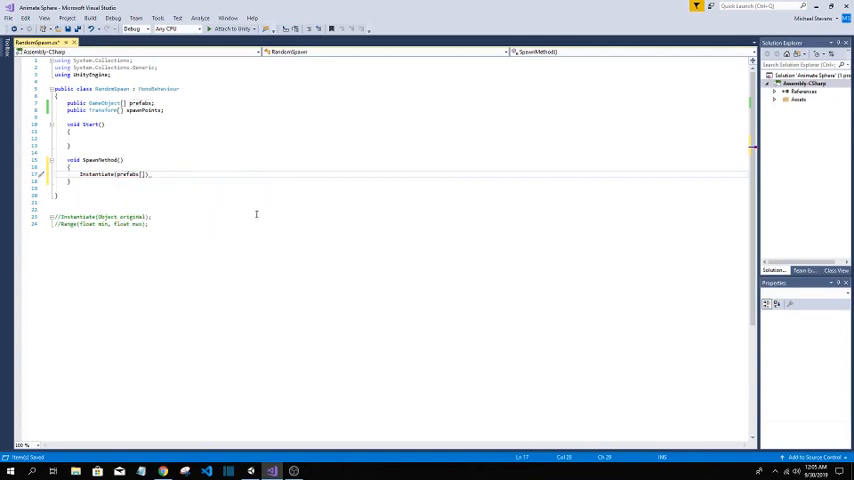
{"action": "type", "text": "Random.Range(0,prefabs"}
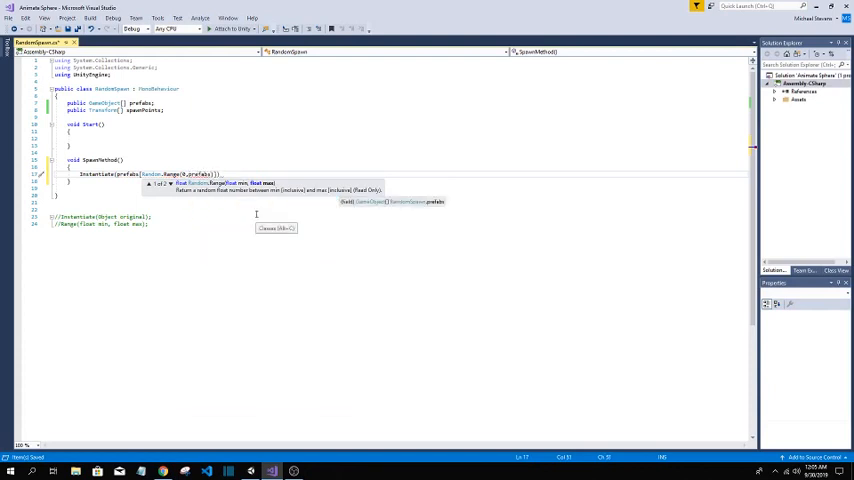
{"action": "type", "text": ".Length"}
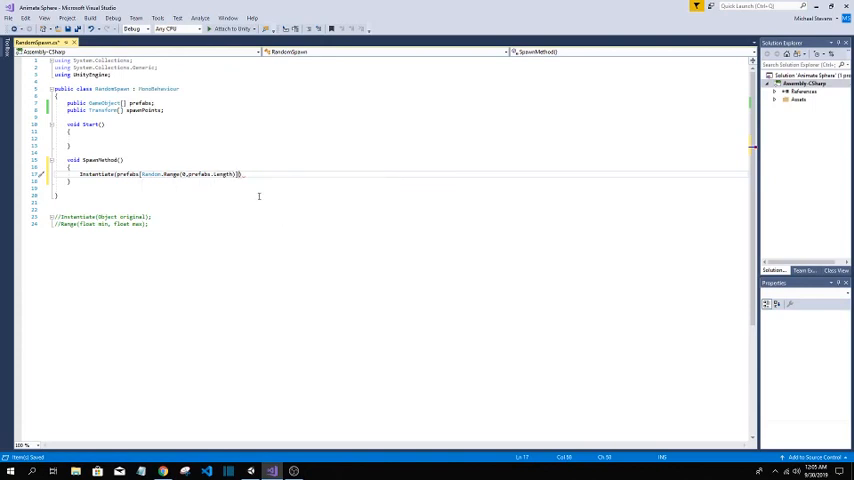
Step: Add the second argument spawnPoints[Random.Range(0, spawnPoints.Length)] to place it at a random spawn point
{"action": "type", "text": ",spawnPoints[Random"}
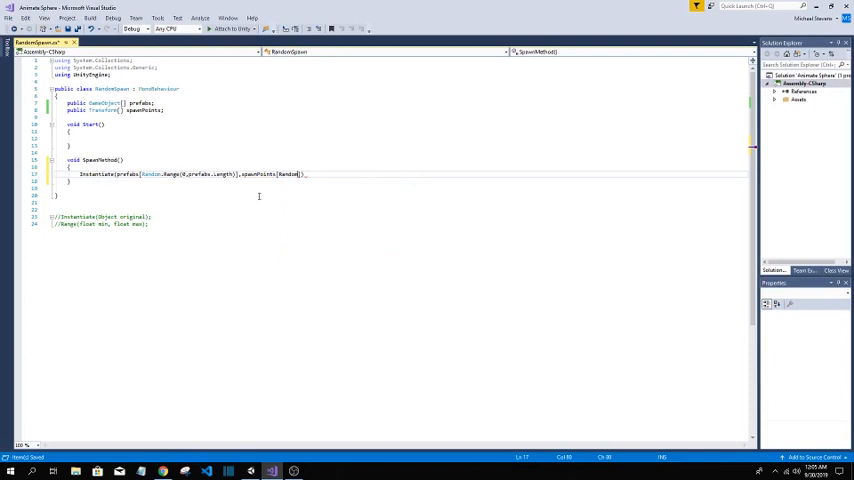
{"action": "type", "text": ".Range(0,spawnPoints."}
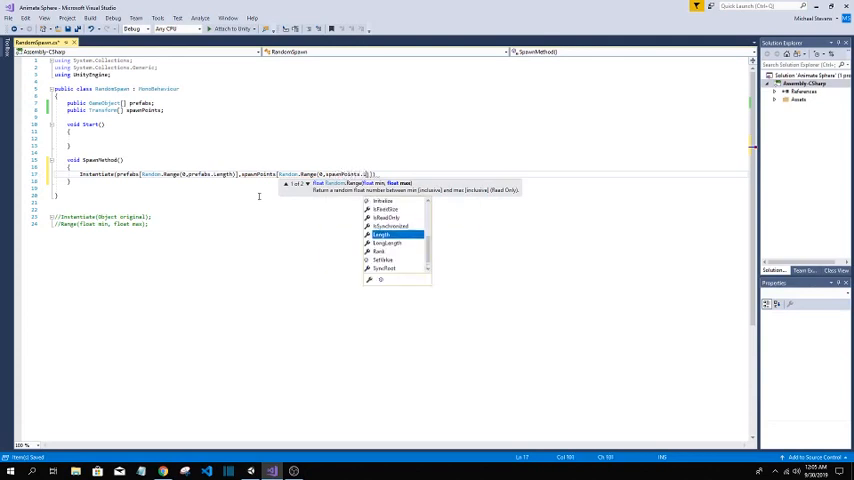
{"action": "type", "text": "Length"}
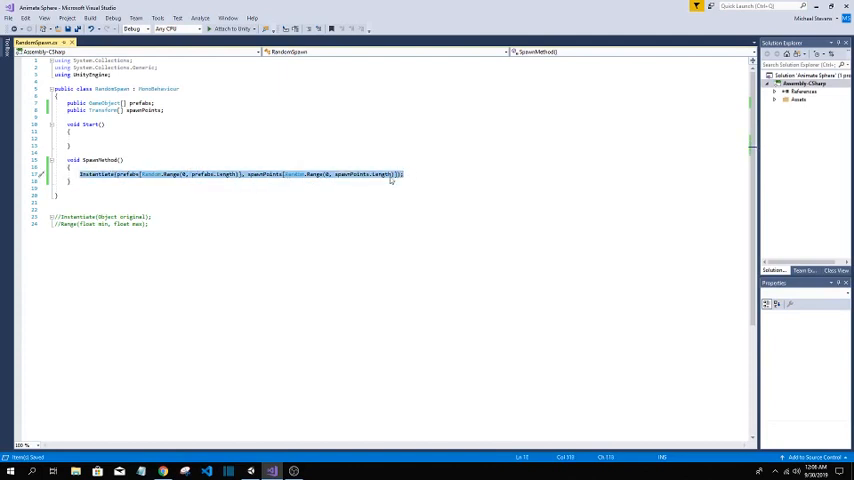
{"action": "left_click", "coordinate": [174, 104]}
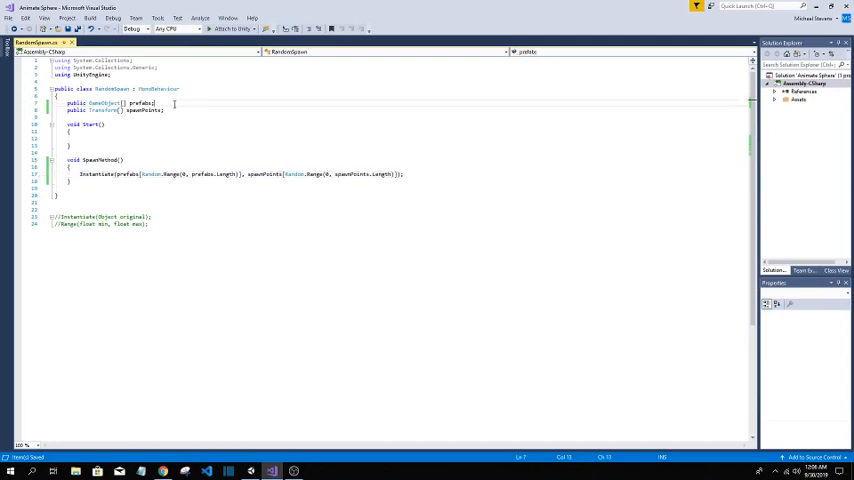
Step: Add a public float spawn rate defaulting to 1 and call InvokeRepeating on the spawn method in Start()
{"action": "left_click", "coordinate": [176, 110]}
{"action": "type", "text": "InvokeRepeating(\"SpawnMethod\",10,0)"}
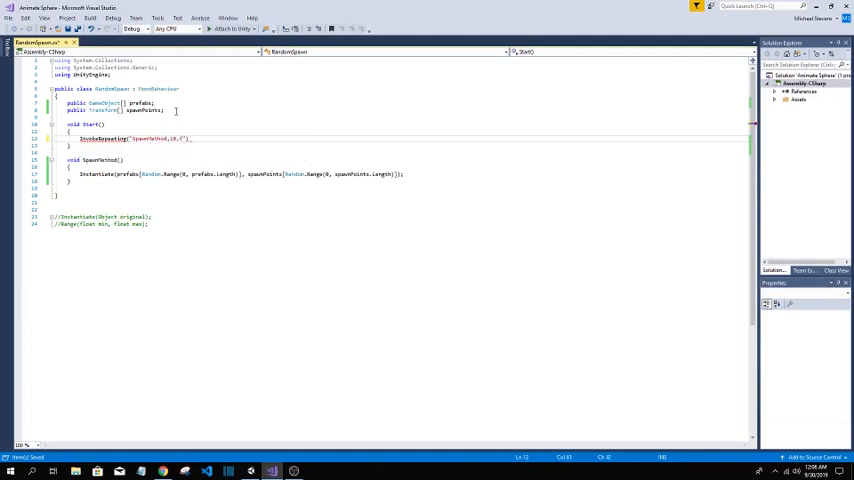
{"action": "key", "text": "BackSpace"}
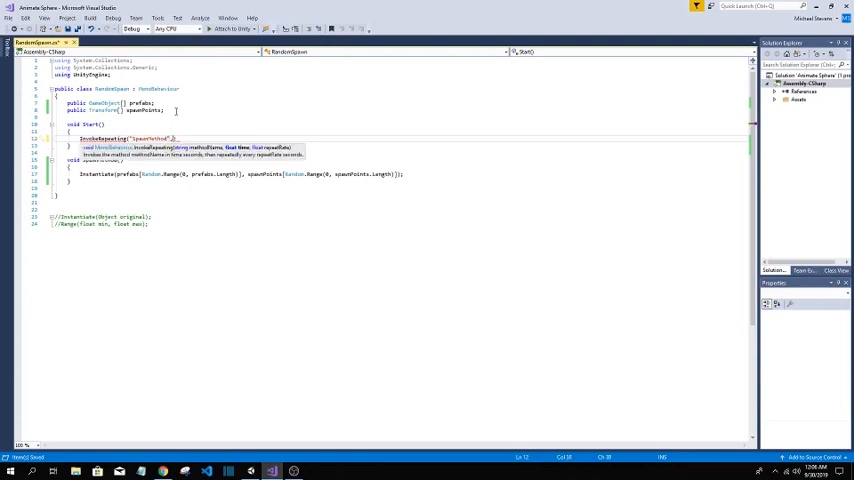
{"action": "type", "text": "1.0f,"}
{"action": "type", "text": "public f"}
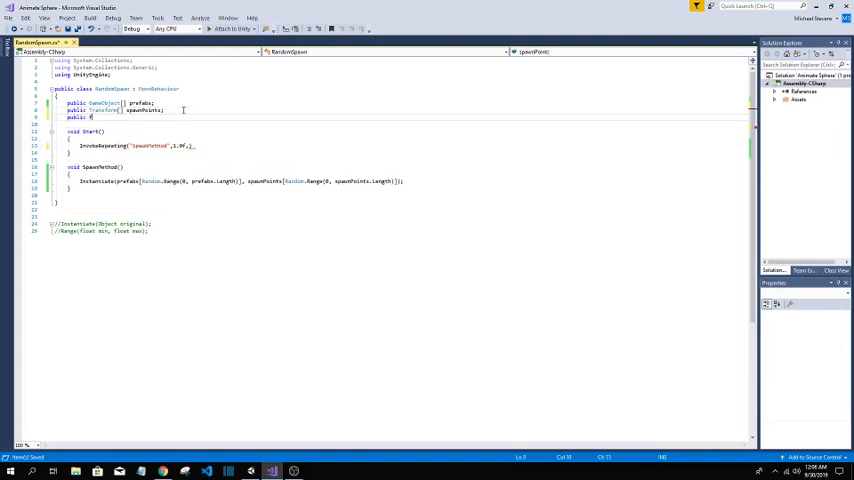
{"action": "type", "text": "loat spawnRate"}
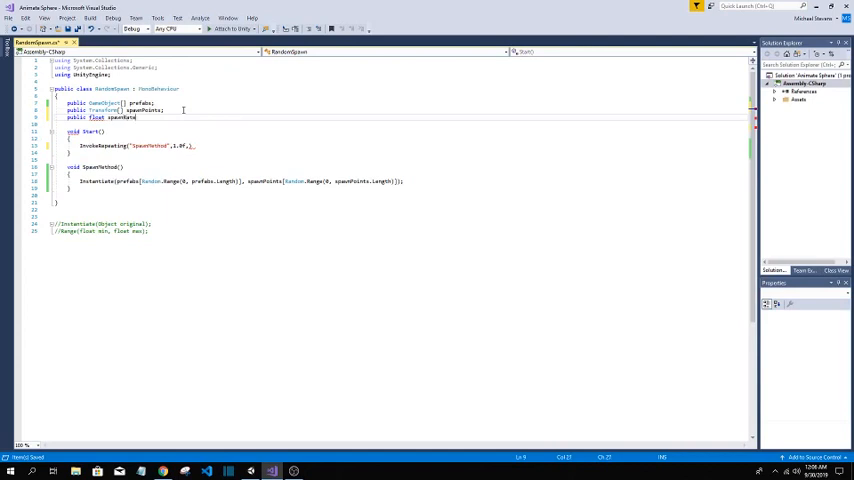
{"action": "type", "text": "= 1;"}
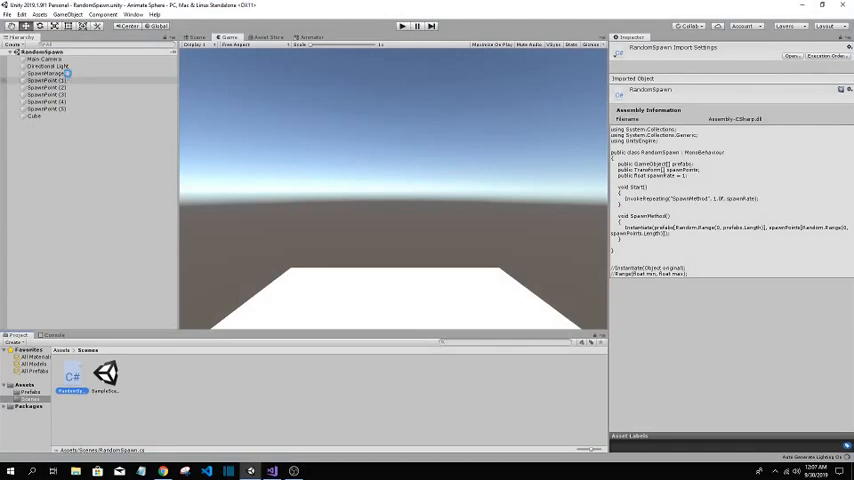
Step: Attach RandomSpawn to SpawnManager with Prefabs size 4 and show the Assets/Prefabs folder in Scene view
{"action": "left_click", "coordinate": [48, 72]}
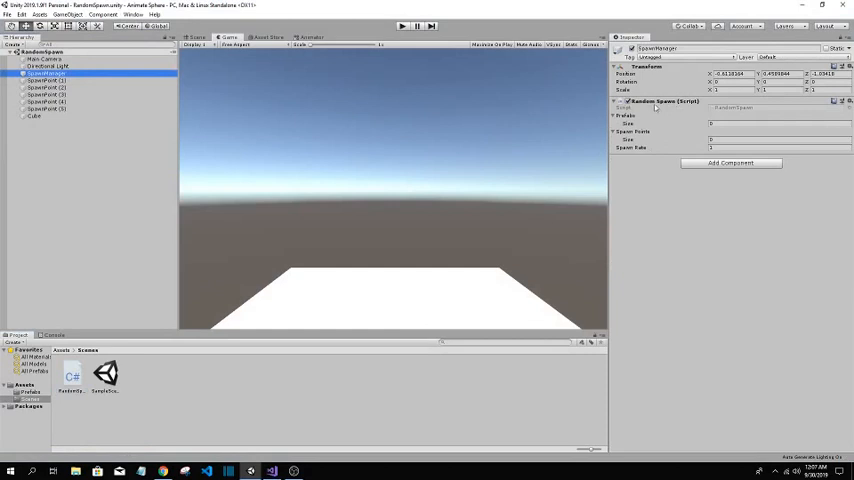
{"action": "left_click", "coordinate": [48, 80]}
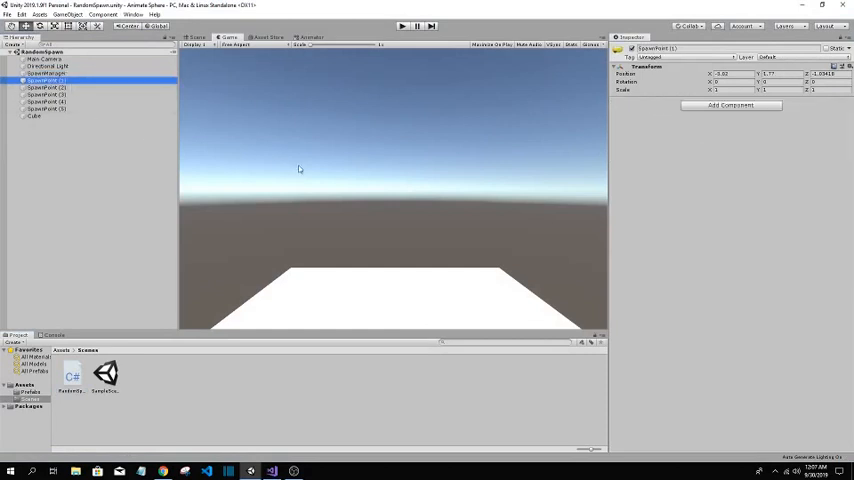
{"action": "left_click", "coordinate": [196, 36]}
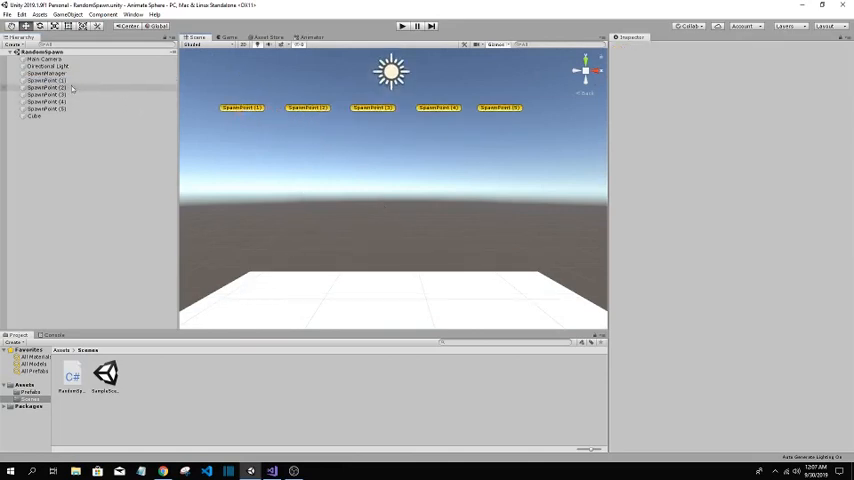
{"action": "left_click", "coordinate": [44, 72]}
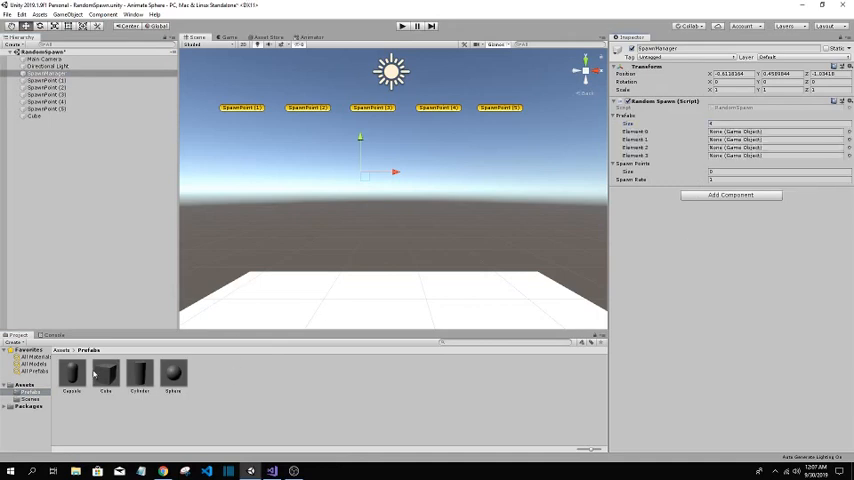
Step: Assign Capsule, Cube, Cylinder and Sphere to Prefabs and the SpawnPoint objects to Spawn Points
{"action": "left_click_drag", "start_coordinate": [72, 376], "coordinate": [778, 132]}
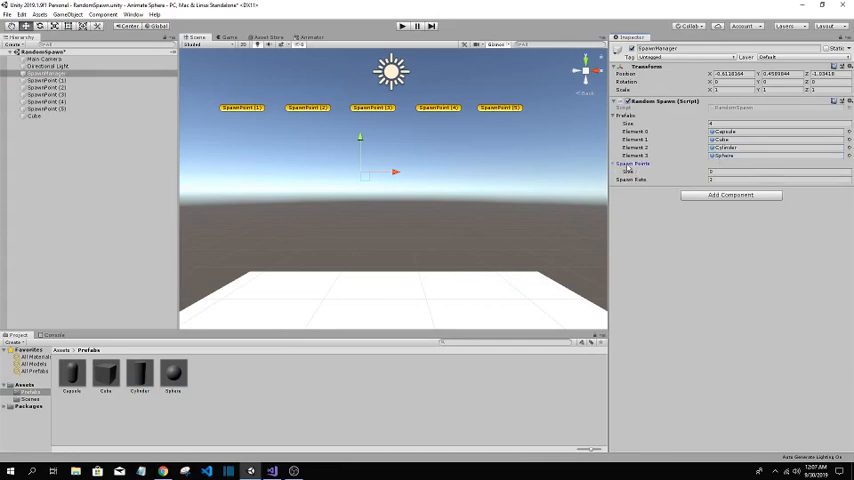
{"action": "left_click", "coordinate": [770, 172]}
{"action": "type", "text": "5"}
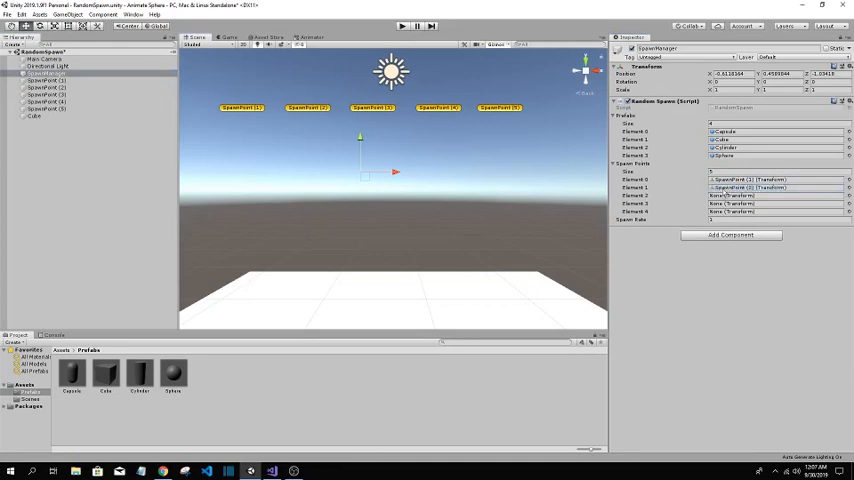
{"action": "left_click", "coordinate": [776, 180]}
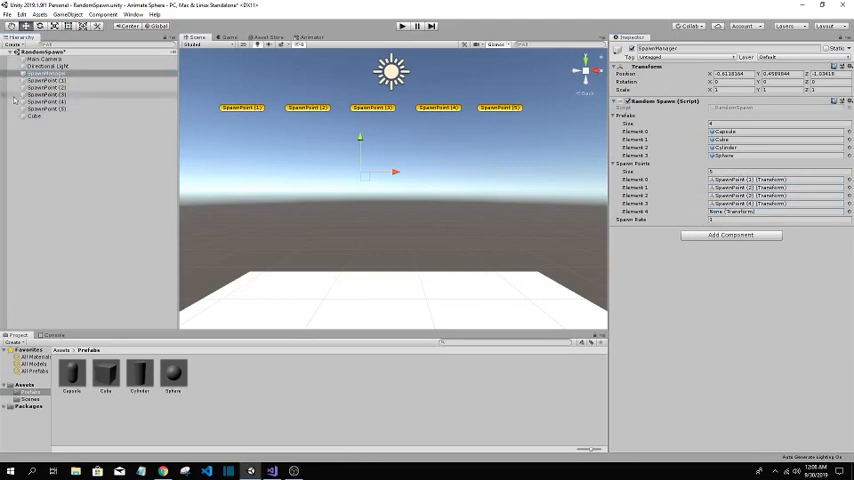
{"action": "left_click", "coordinate": [776, 212]}
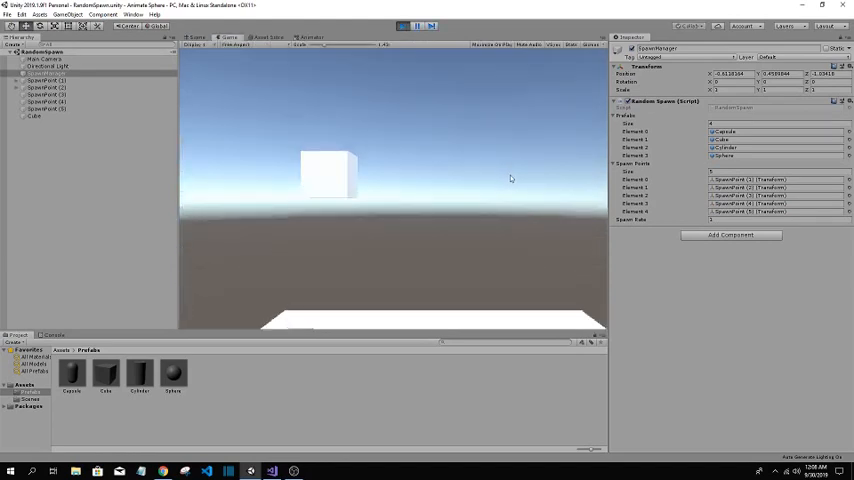
{"action": "mouse_move", "coordinate": [546, 214]}
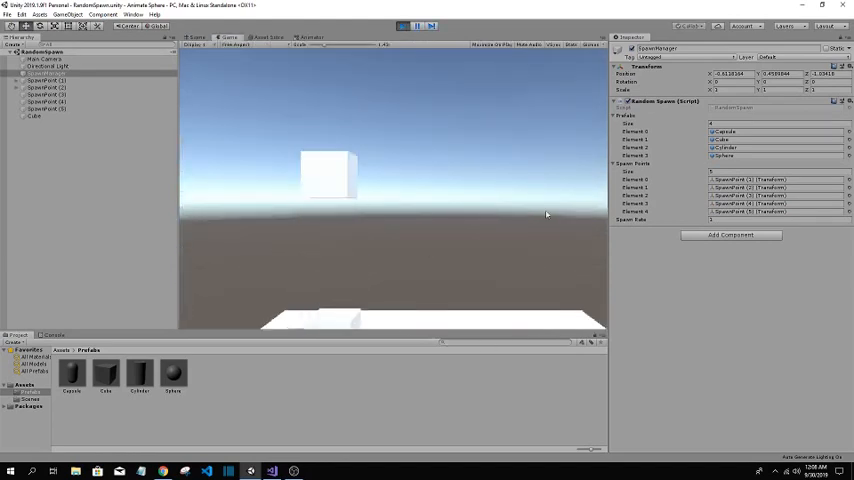
Step: Watch random shapes spawn and fall in the Game view, then exit Play mode
{"action": "left_click", "coordinate": [404, 24]}
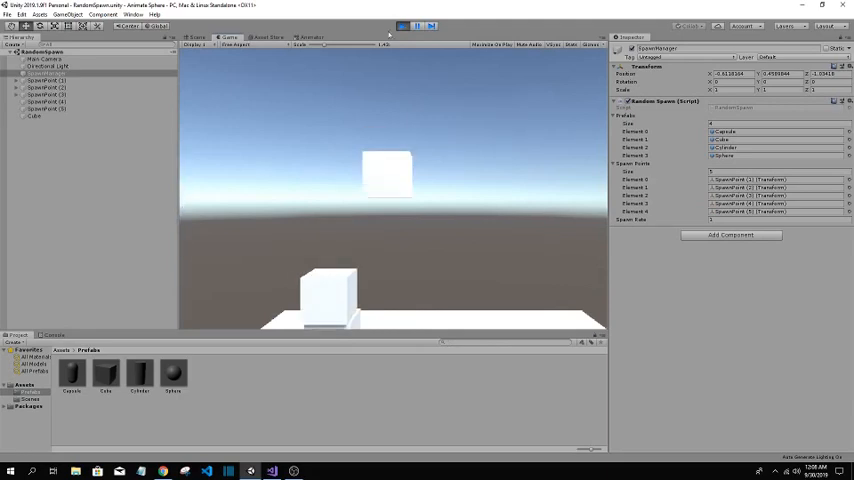
{"action": "left_click", "coordinate": [404, 24]}
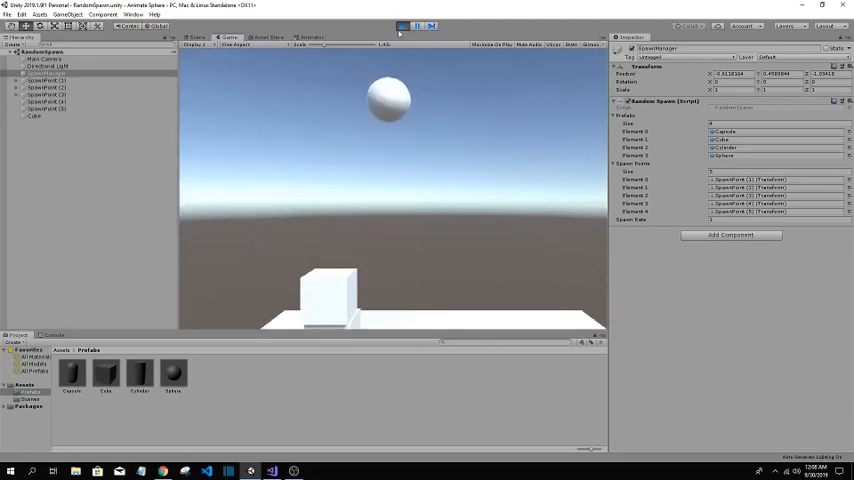
{"action": "left_click", "coordinate": [402, 24]}
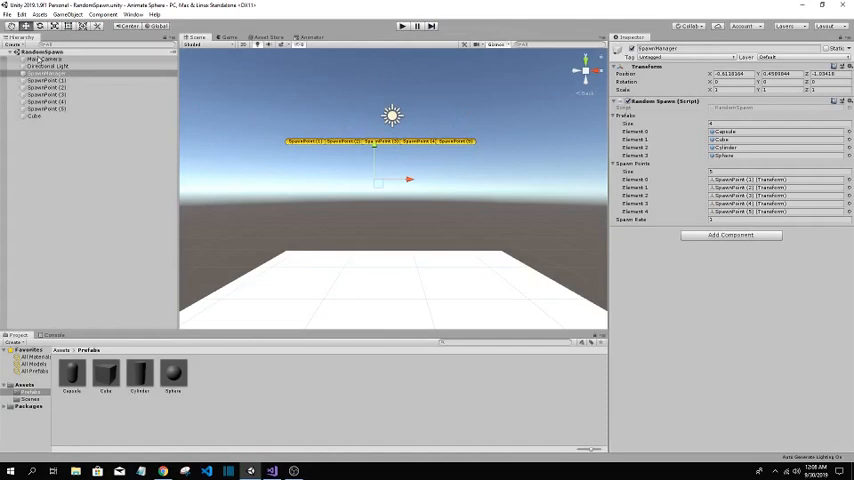
Step: Select Main Camera, view through the Game tab and play so a capsule spawns and falls
{"action": "left_click", "coordinate": [44, 58]}
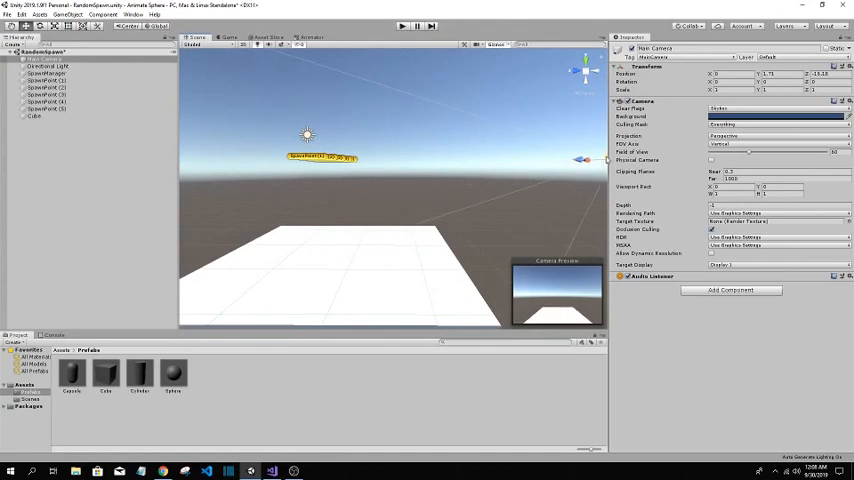
{"action": "left_click", "coordinate": [230, 36]}
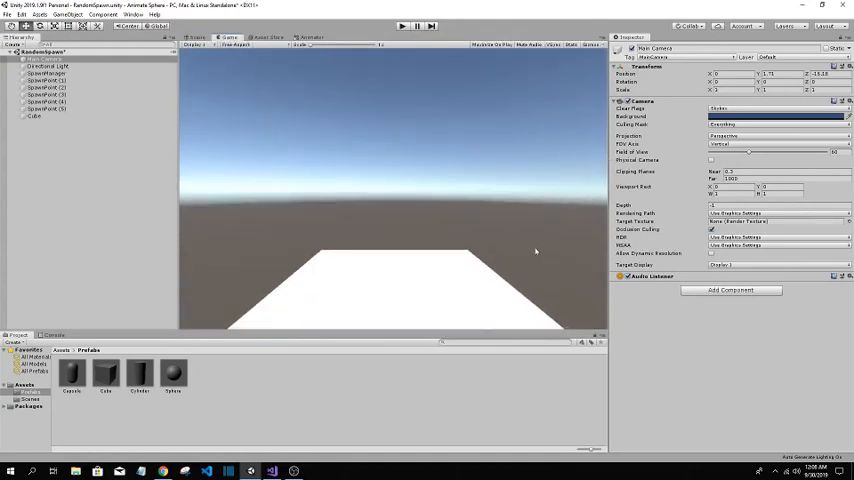
{"action": "left_click", "coordinate": [8, 16]}
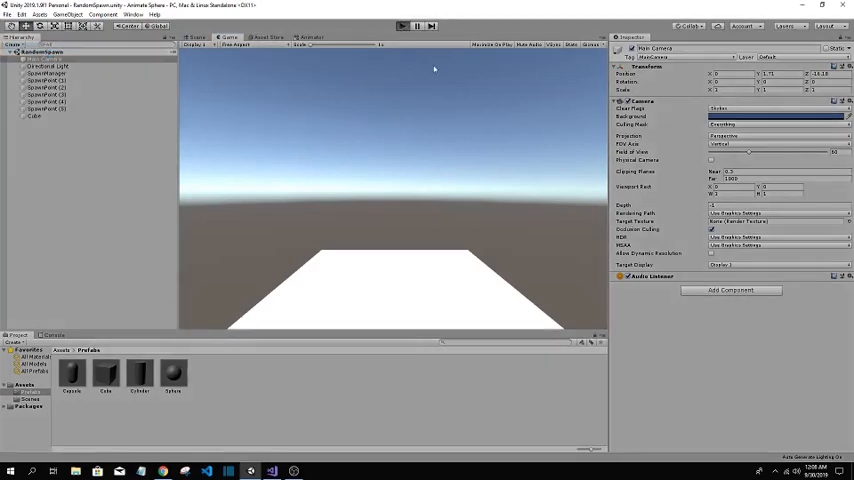
{"action": "mouse_move", "coordinate": [416, 170]}
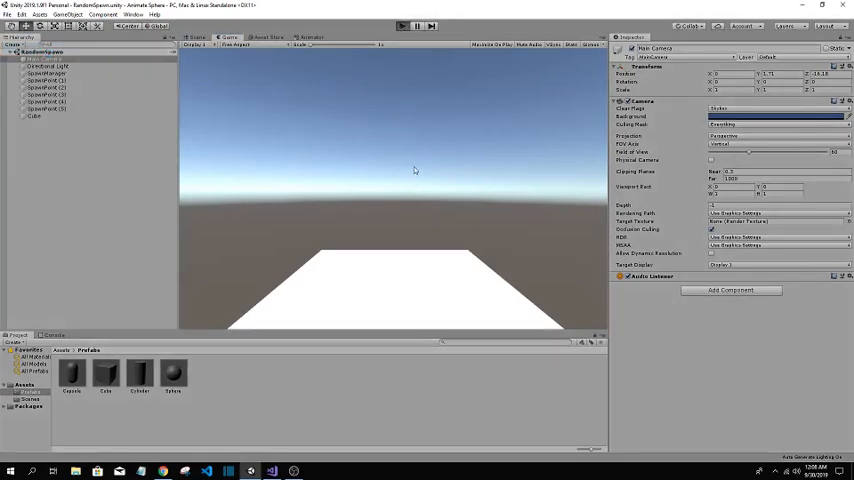
{"action": "left_click", "coordinate": [404, 24]}
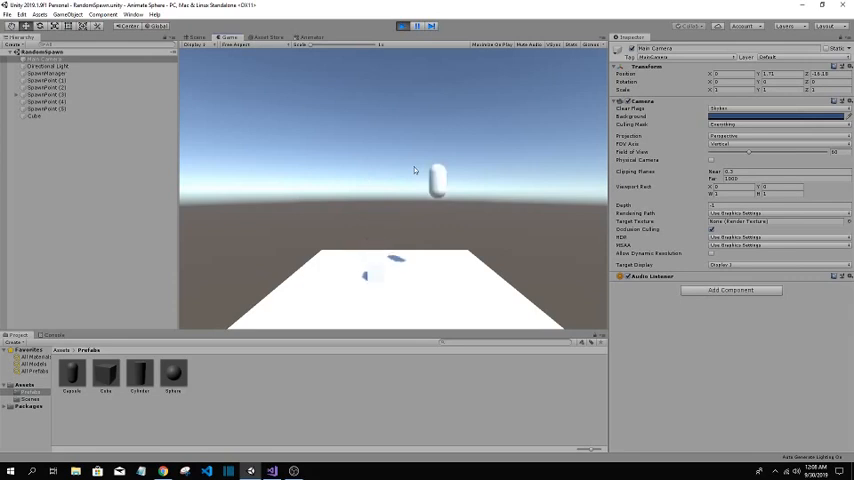